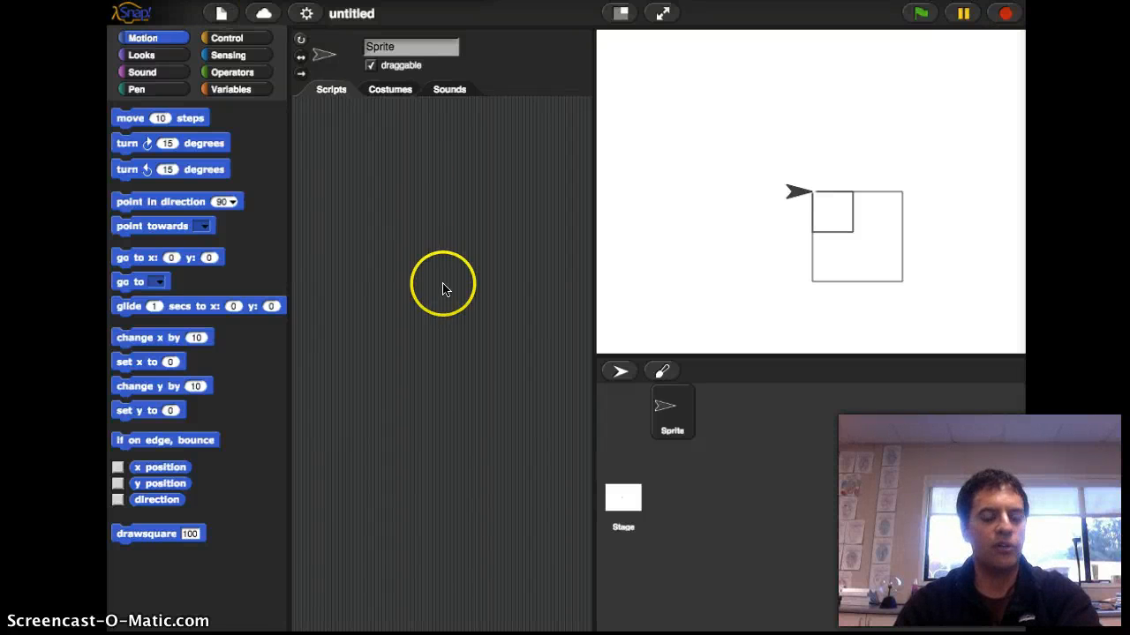
mouse_move(278, 121)
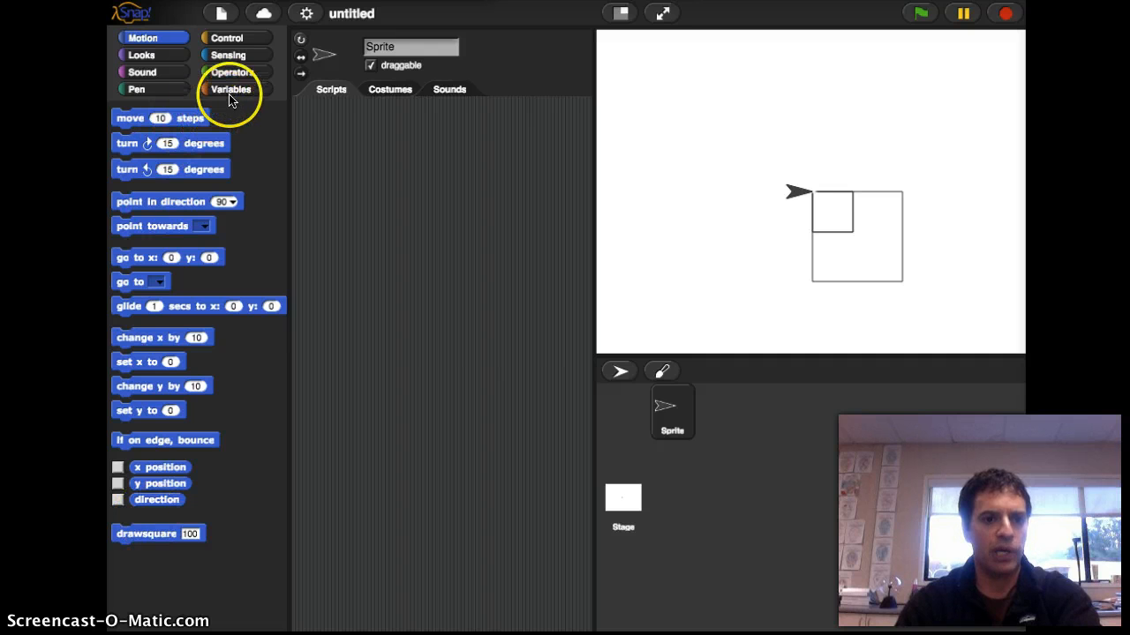
Show the Variables palette with its list blocks and Make a block option
left_click(231, 90)
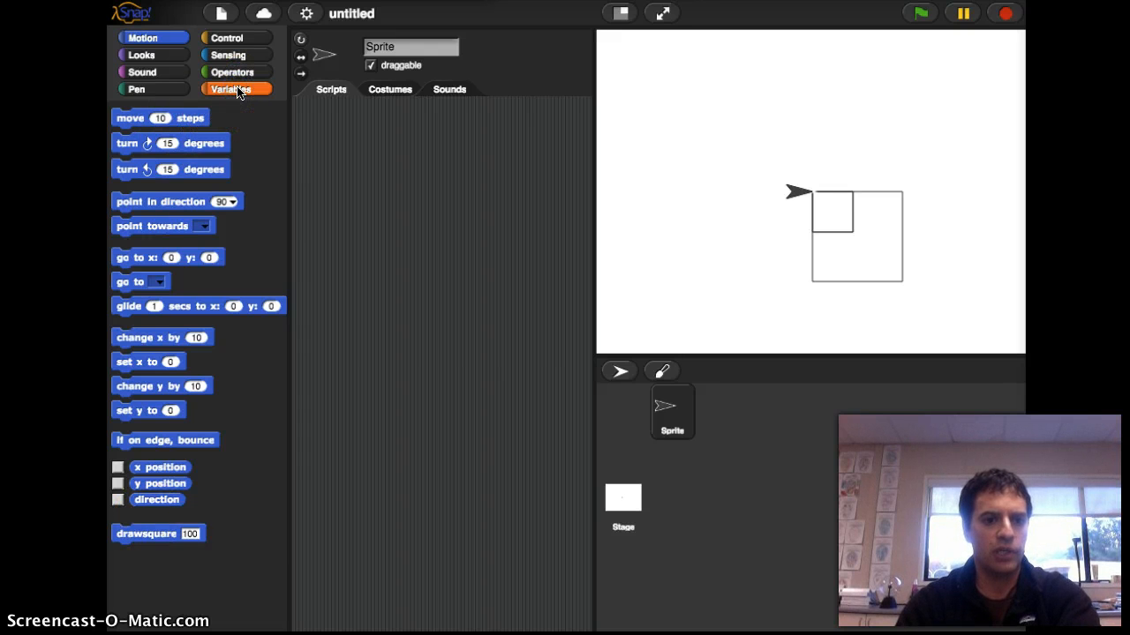
left_click(230, 88)
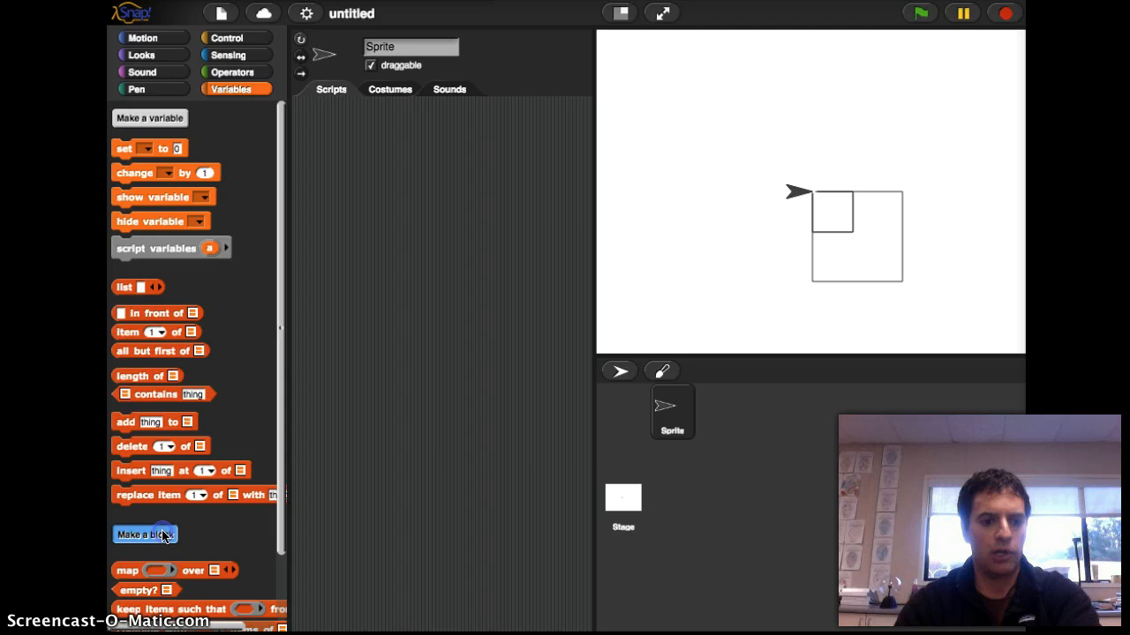
Create a custom command block named drawcircle with a radius input
left_click(145, 534)
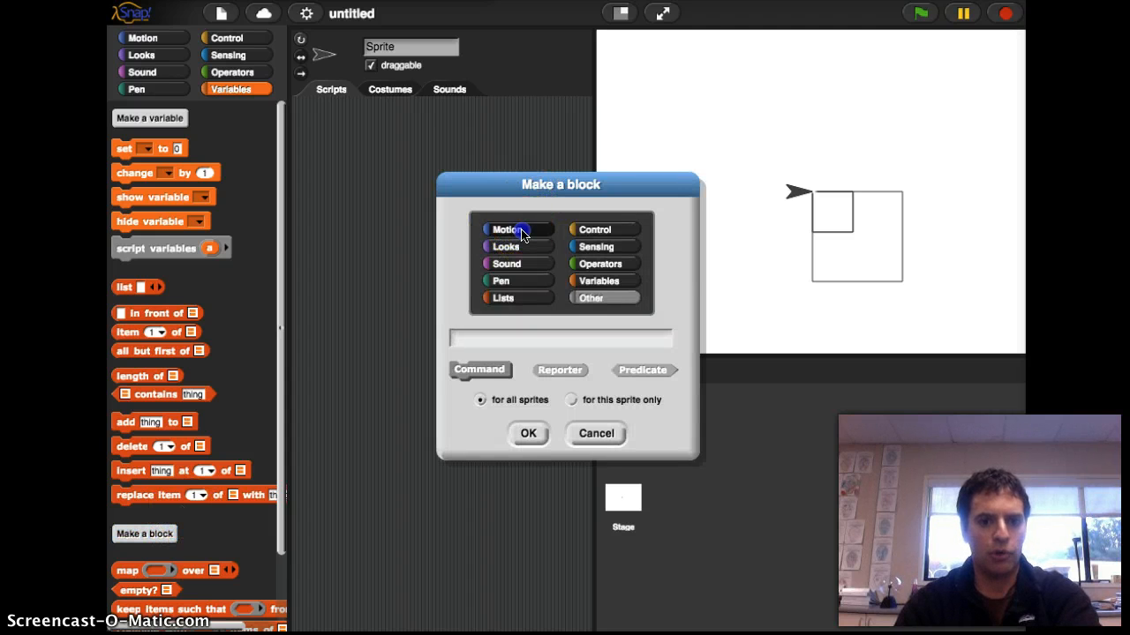
type("drawcircle")
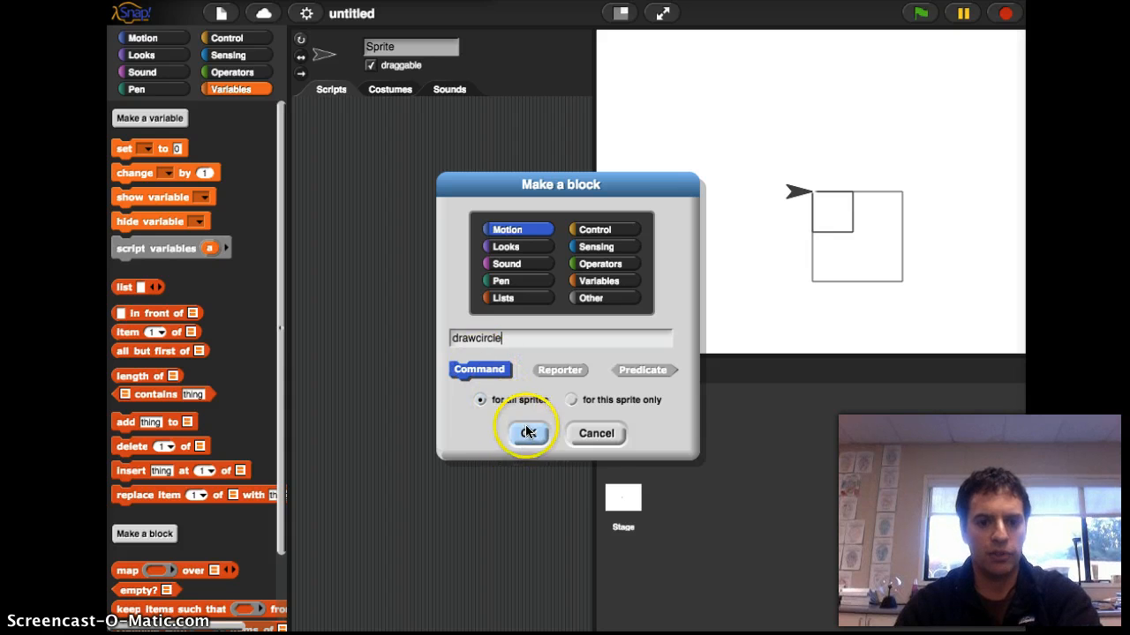
left_click(529, 434)
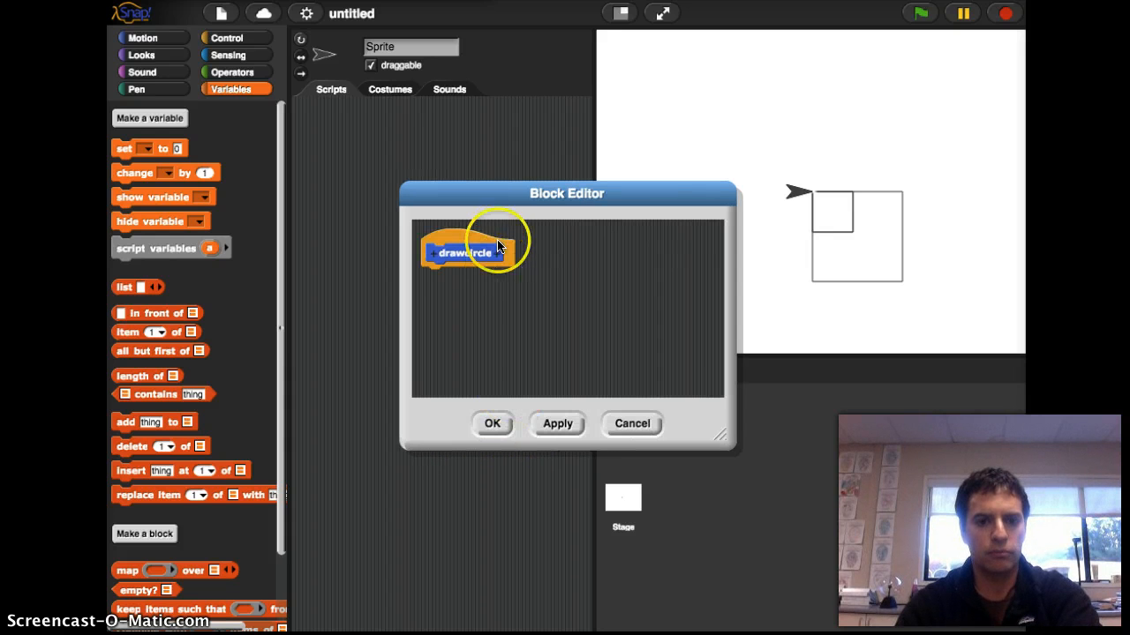
left_click(501, 254)
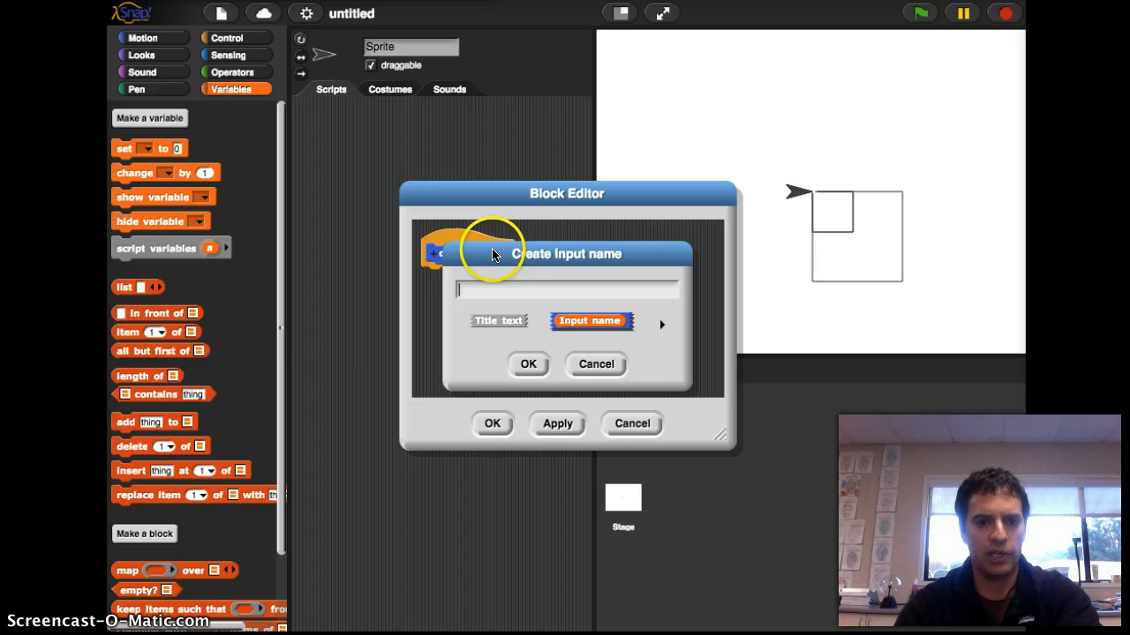
type("radiu")
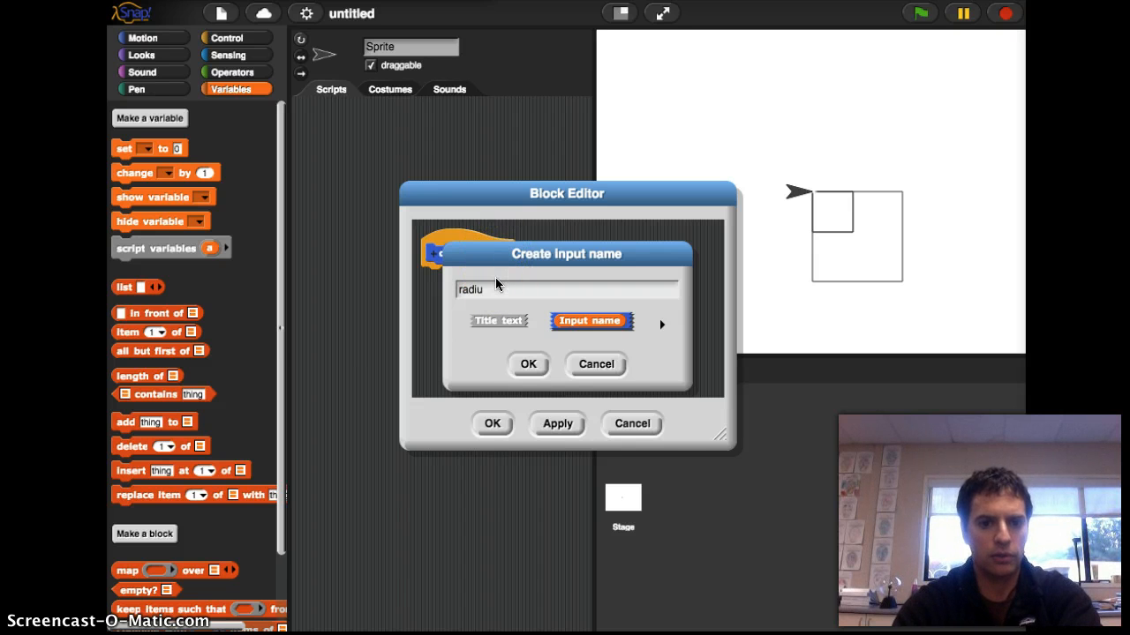
left_click(528, 364)
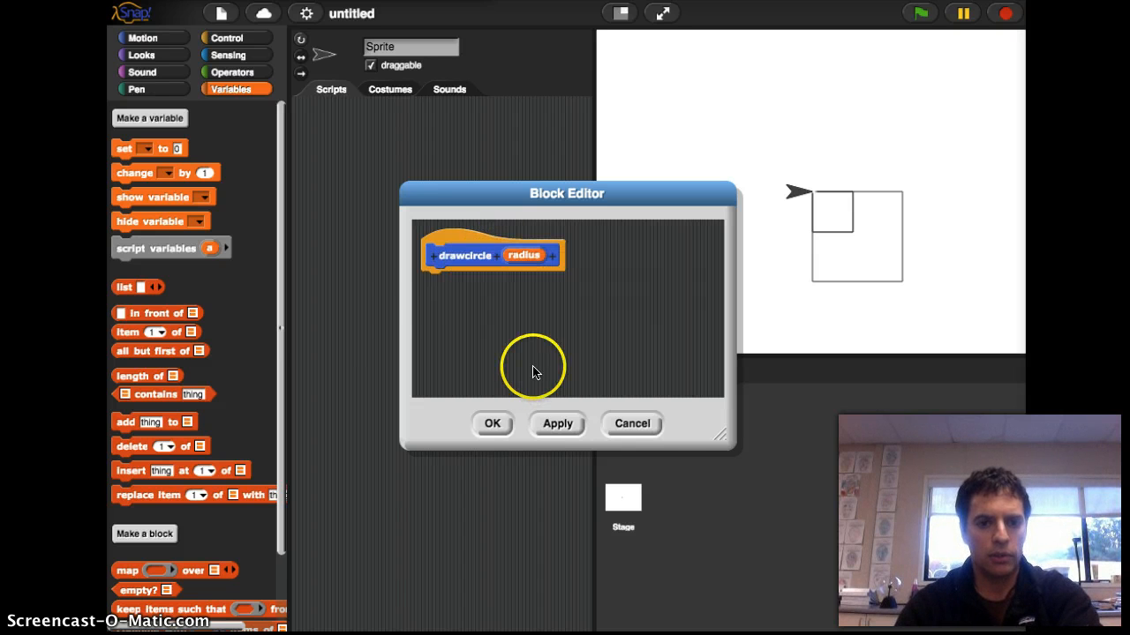
mouse_move(157, 66)
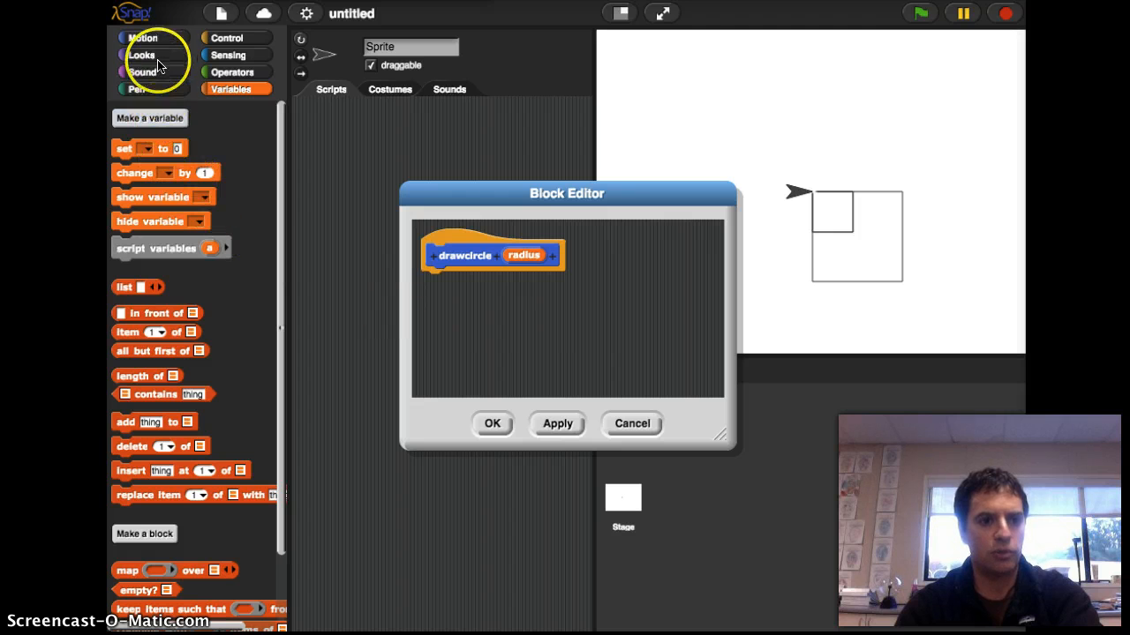
mouse_move(141, 71)
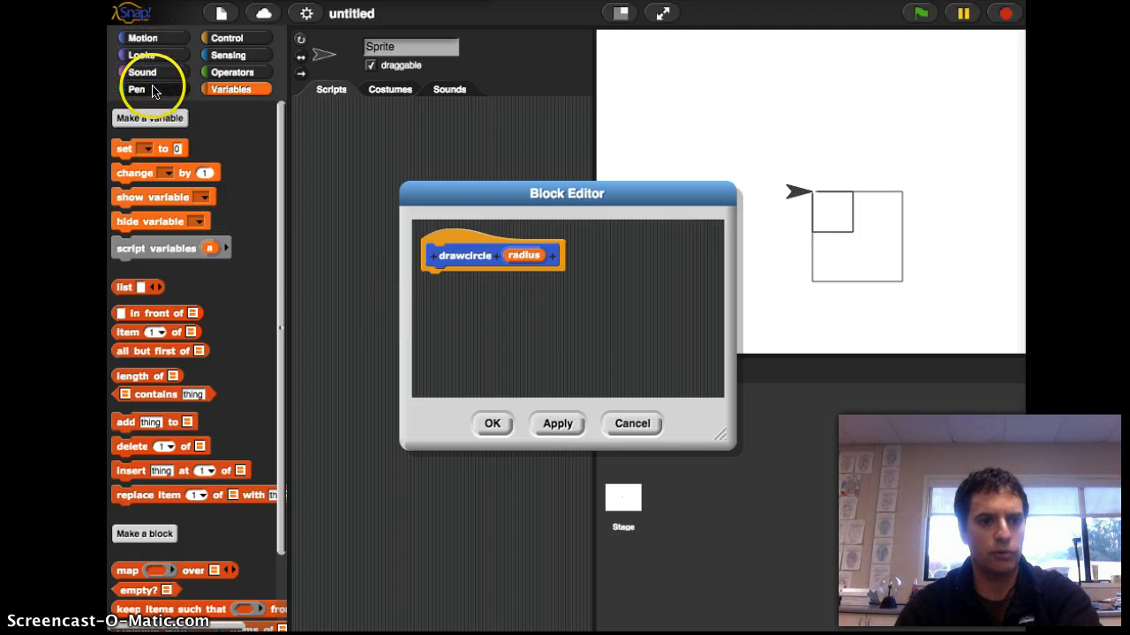
Begin the drawcircle definition with pen down followed by a repeat 360 loop
left_click(137, 89)
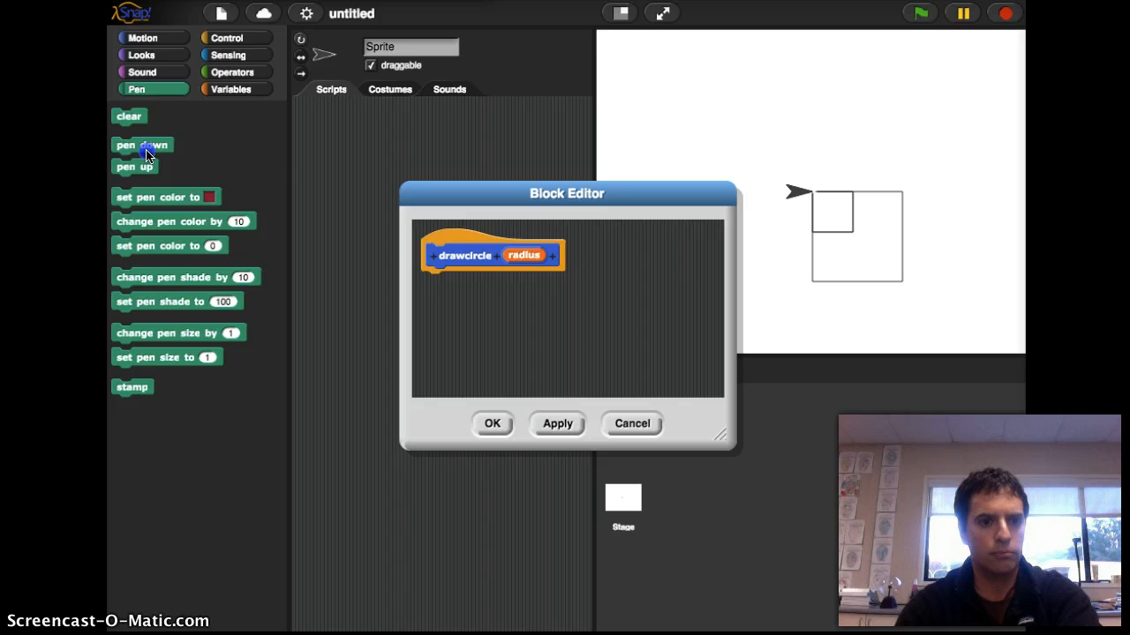
left_click_drag(142, 145, 451, 280)
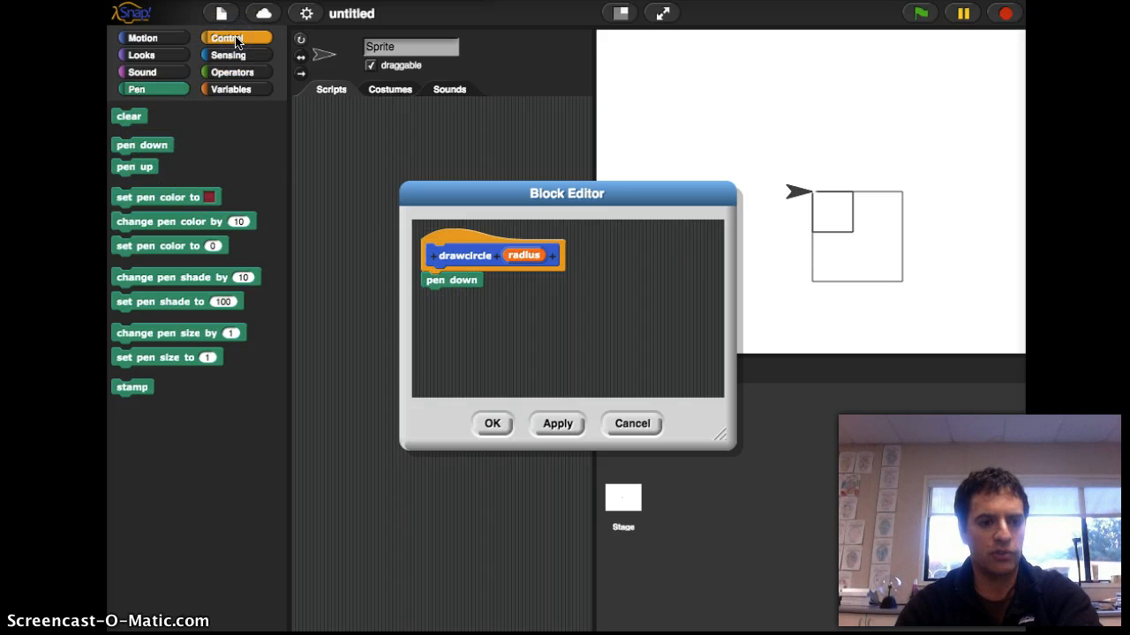
left_click(227, 37)
type("360")
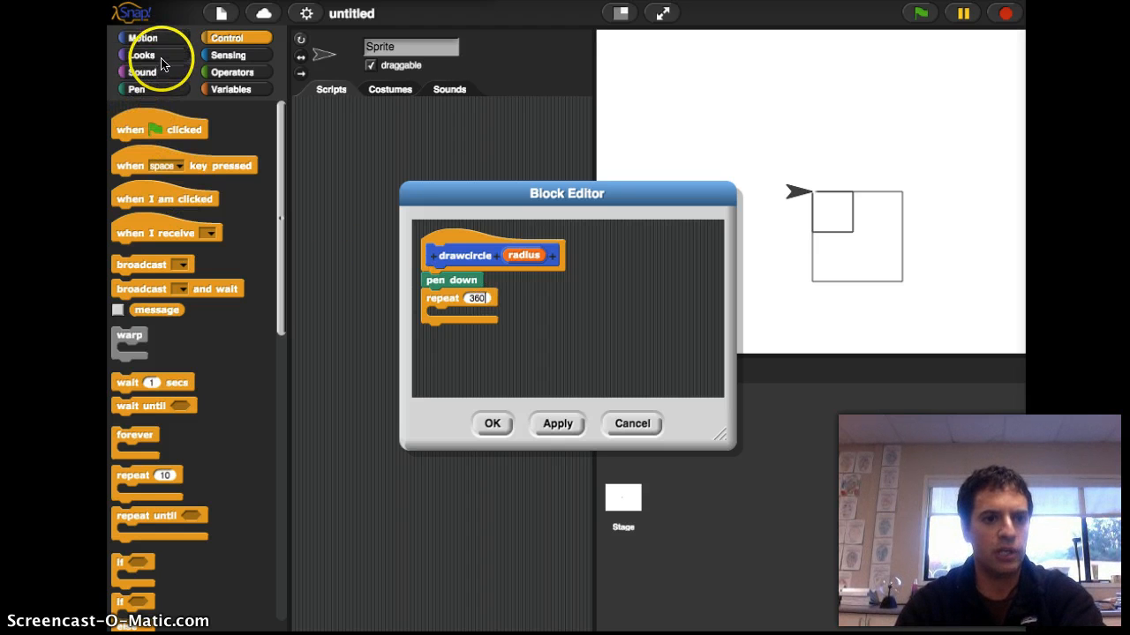
left_click(142, 37)
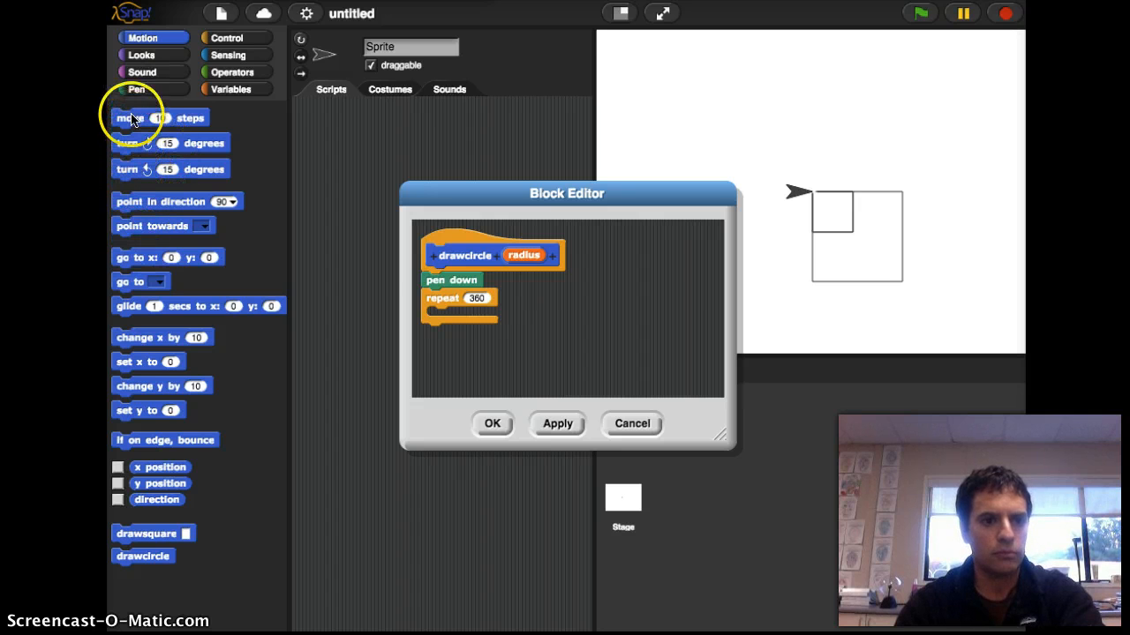
Put move 10 steps and turn 1 degree inside the repeat 360 loop
left_click_drag(131, 117, 456, 308)
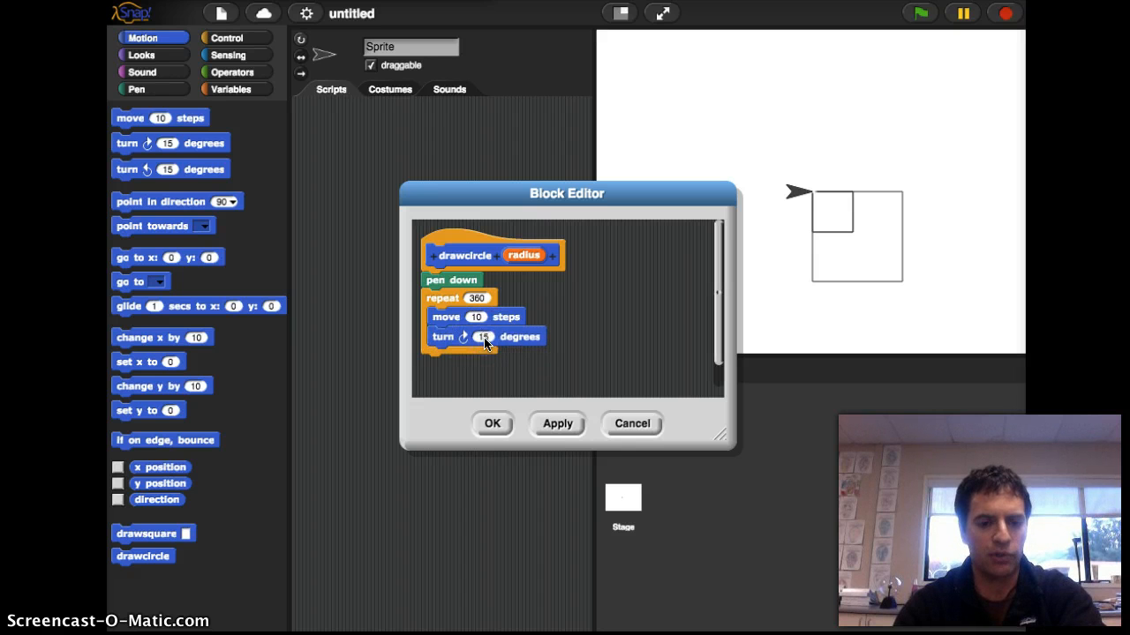
left_click(484, 337)
type("1")
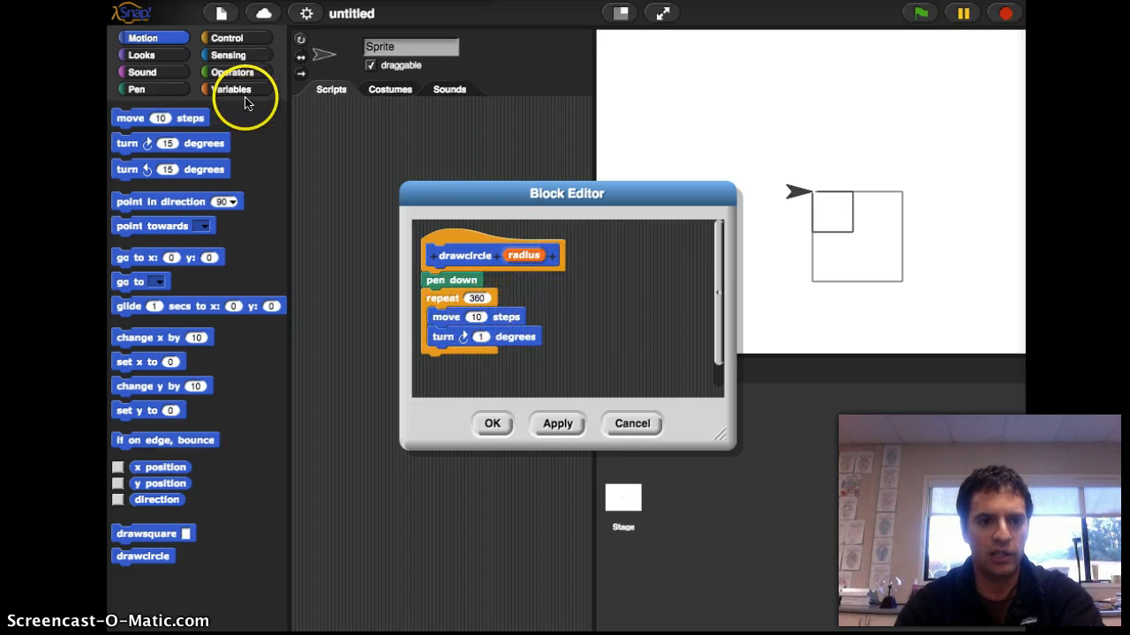
Make the move step radius / 10, add pen up after the loop, and save
left_click(233, 72)
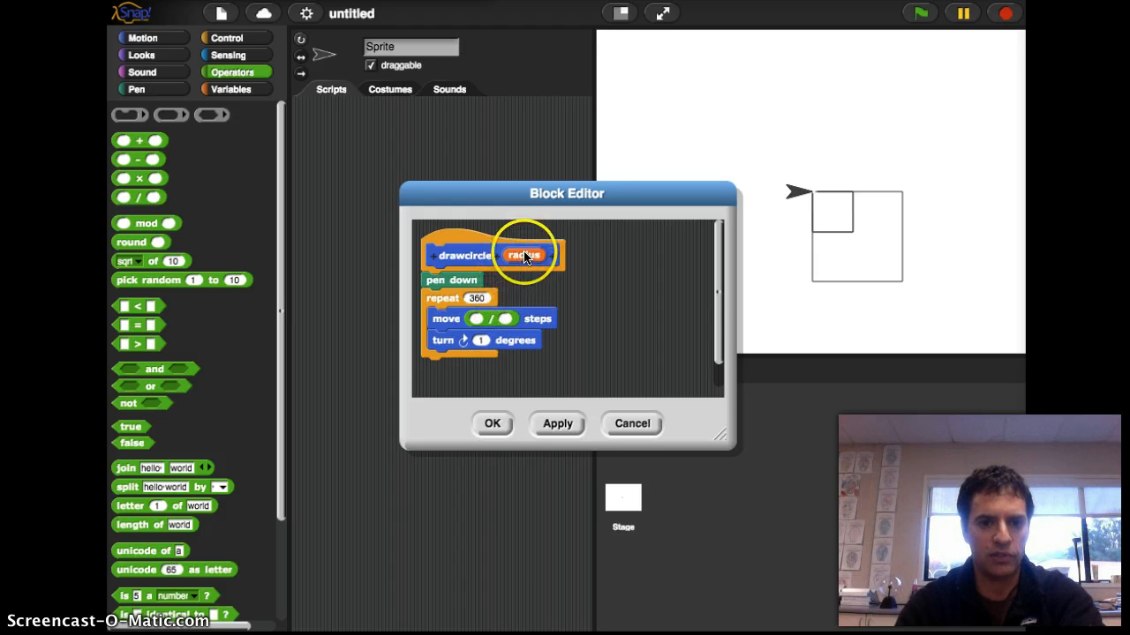
left_click_drag(524, 255, 472, 318)
type("10")
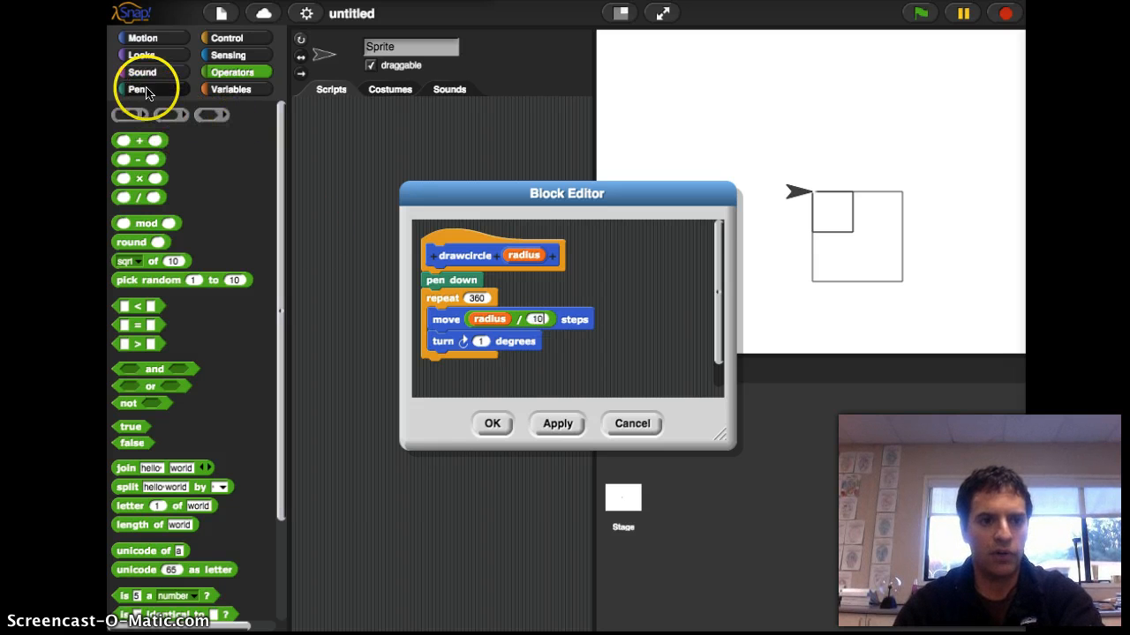
left_click(138, 89)
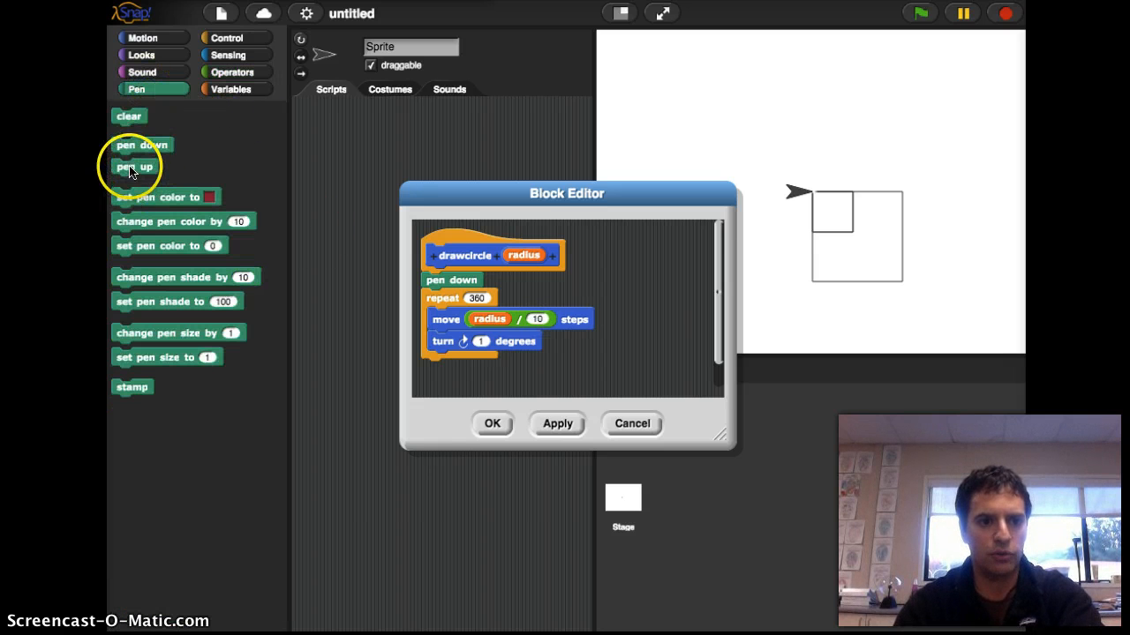
left_click_drag(134, 167, 374, 317)
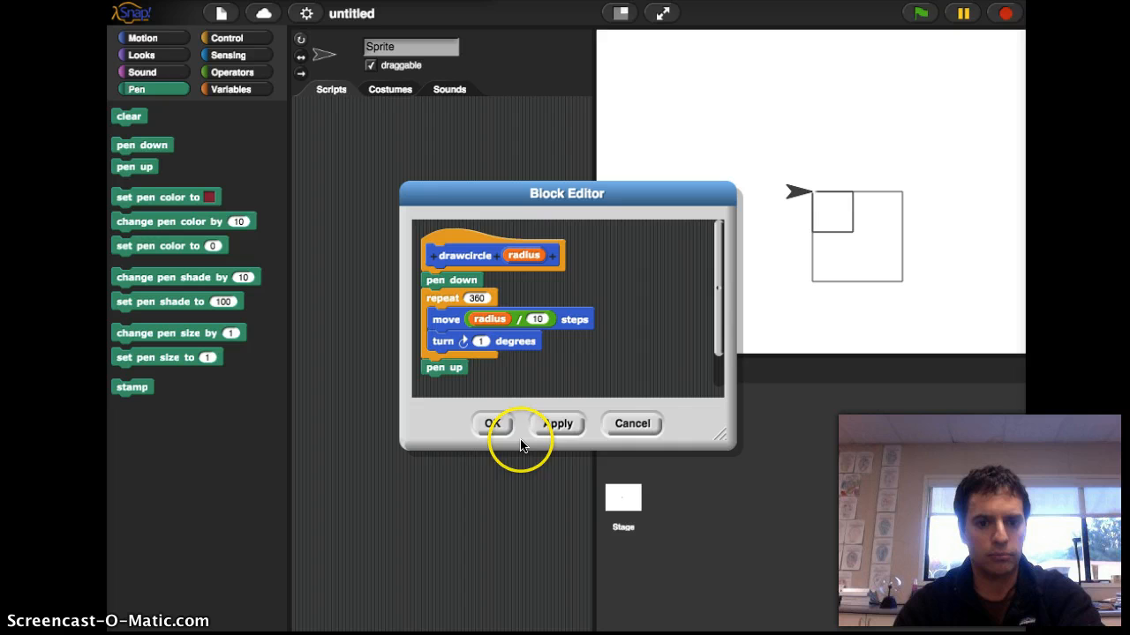
left_click(492, 424)
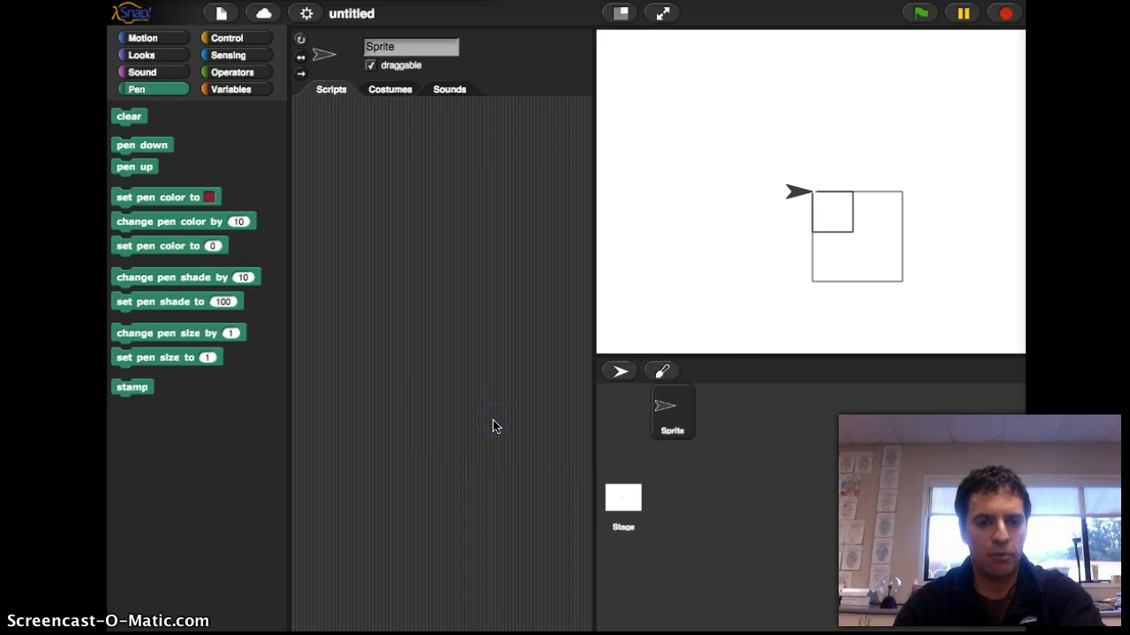
mouse_move(144, 38)
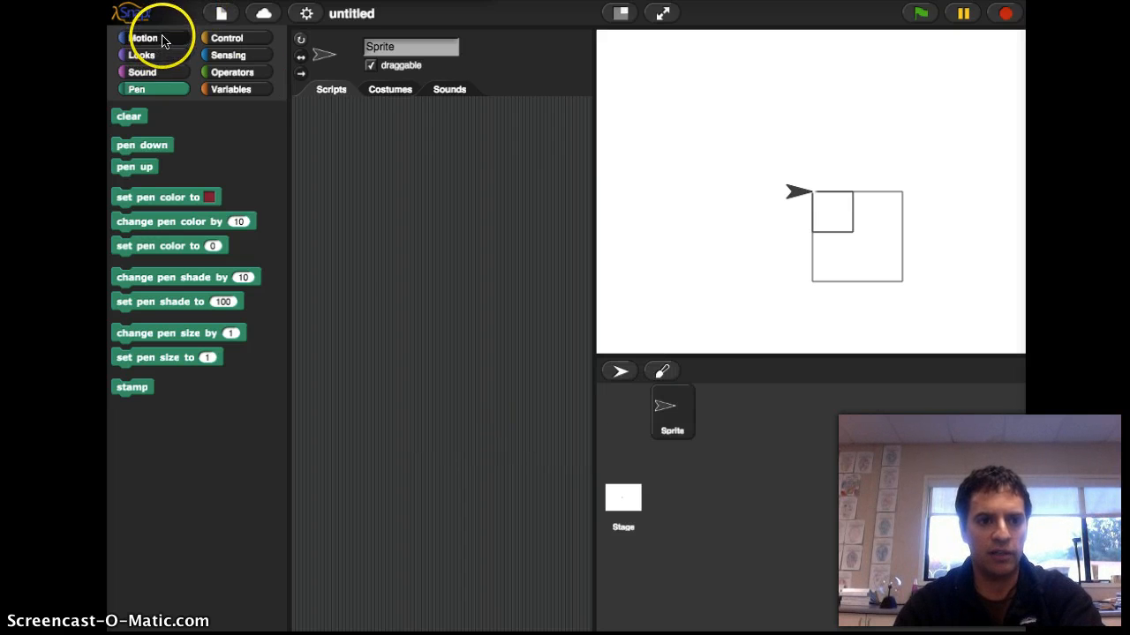
Reopen and check the drawcircle definition, leaving 24 as the block's radius
left_click(143, 37)
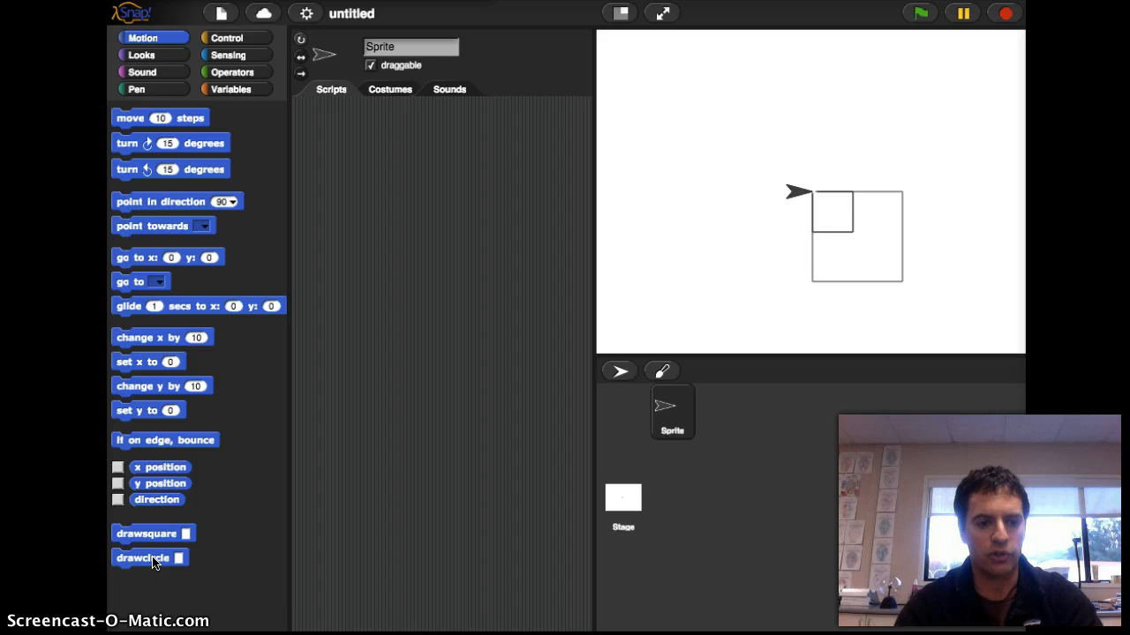
right_click(142, 557)
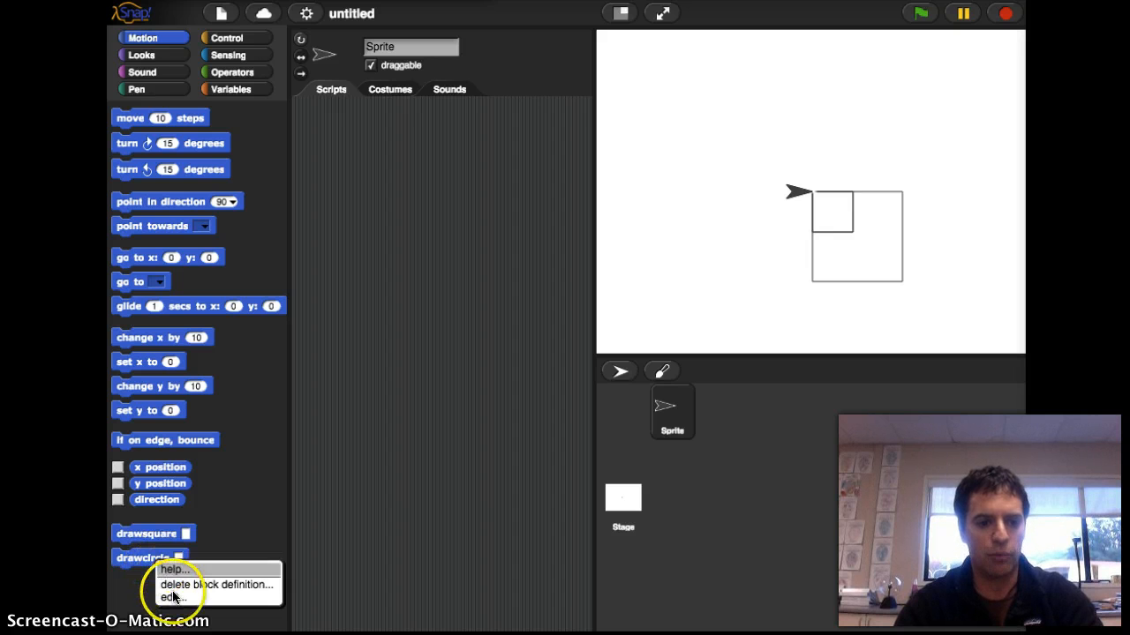
left_click(171, 597)
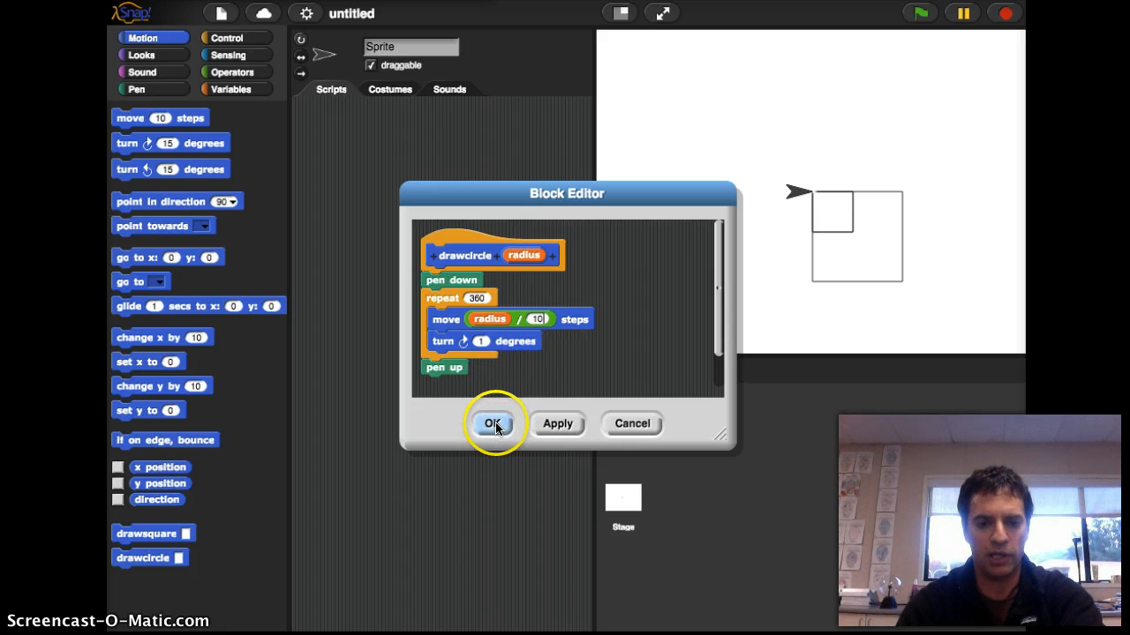
left_click(493, 424)
type("24")
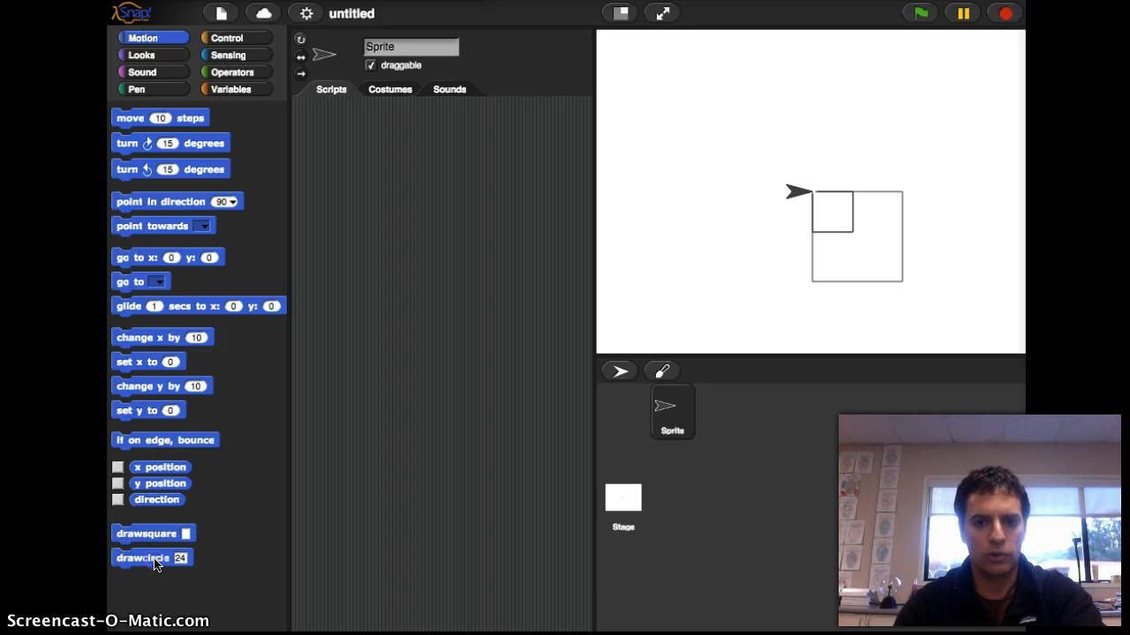
Run drawcircle 24 from the palette so the sprite draws a full circle
left_click(141, 557)
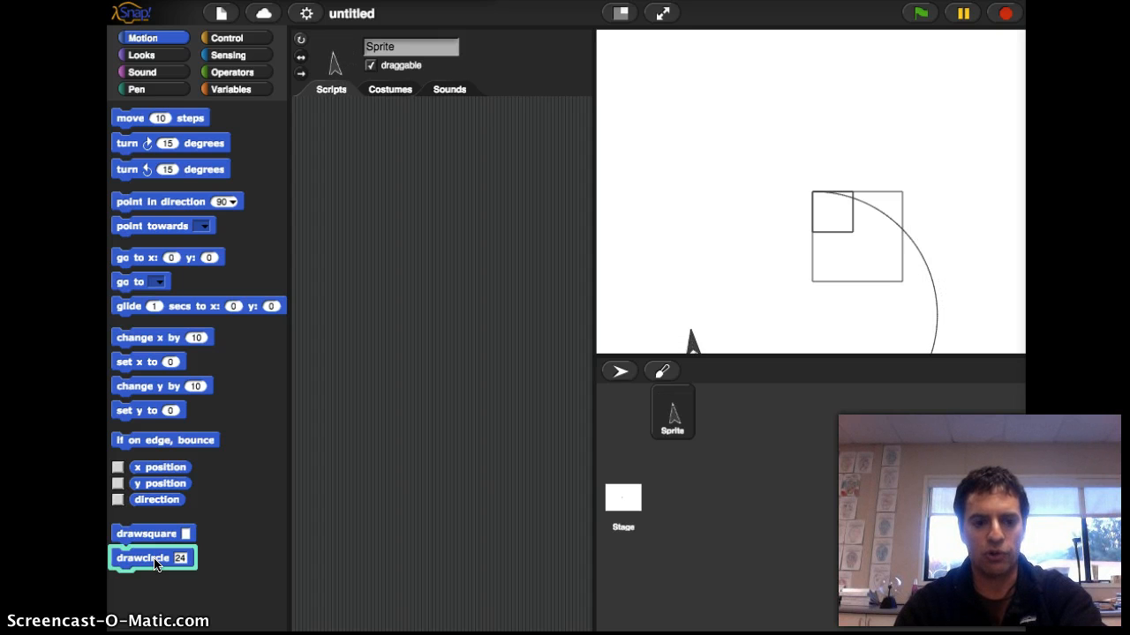
left_click(142, 557)
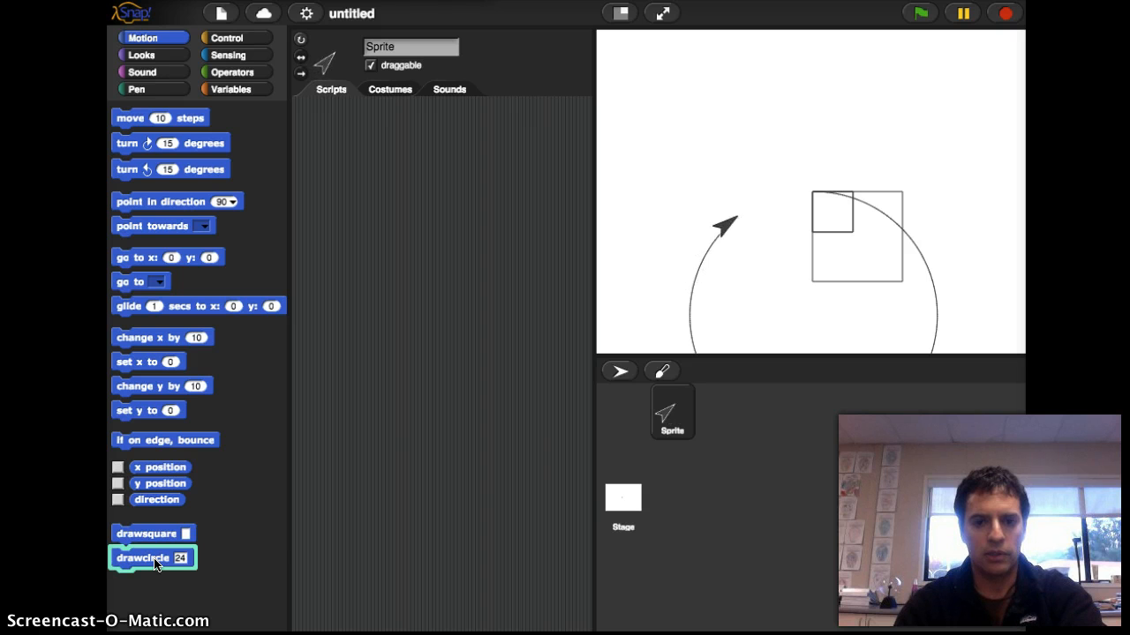
left_click(141, 557)
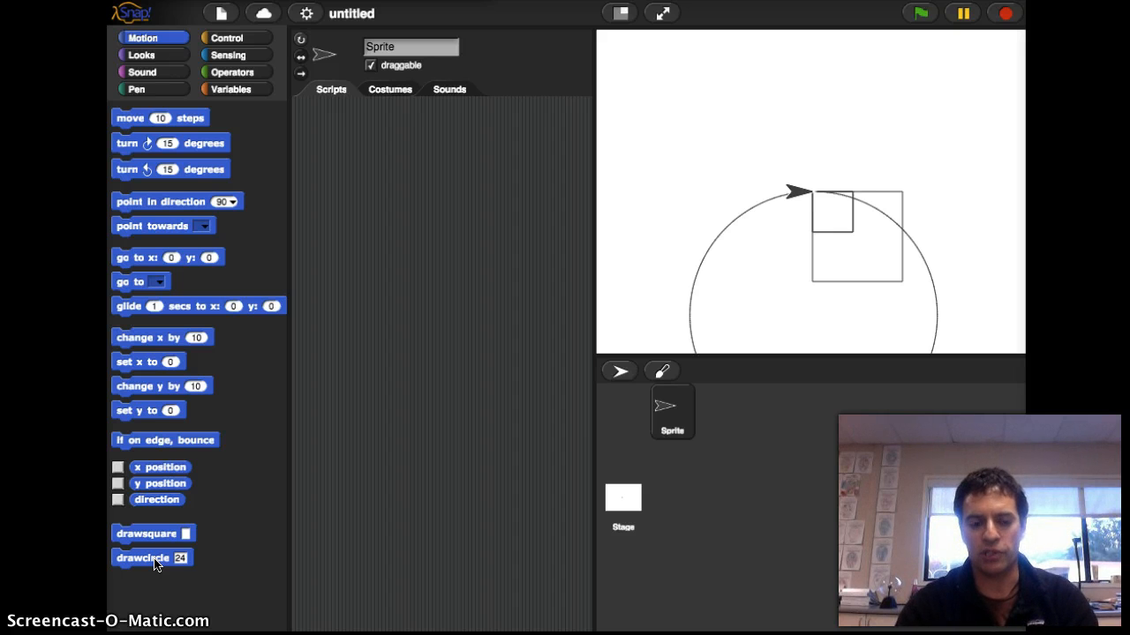
Edit drawcircle to enclose its repeat loop in a warp block, then confirm
right_click(141, 558)
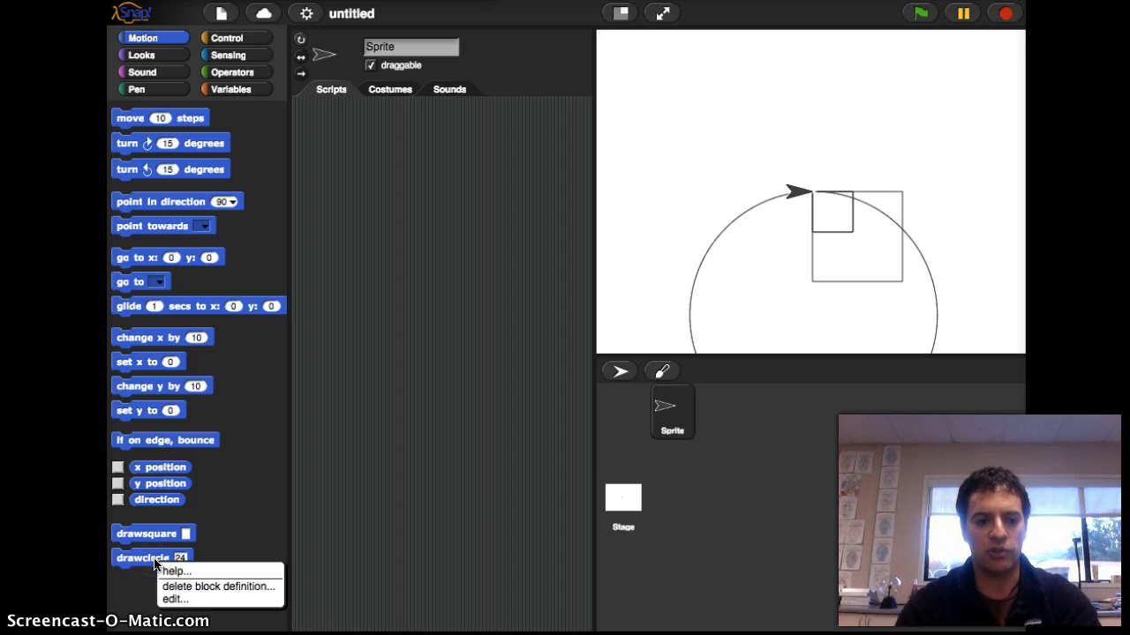
left_click(175, 599)
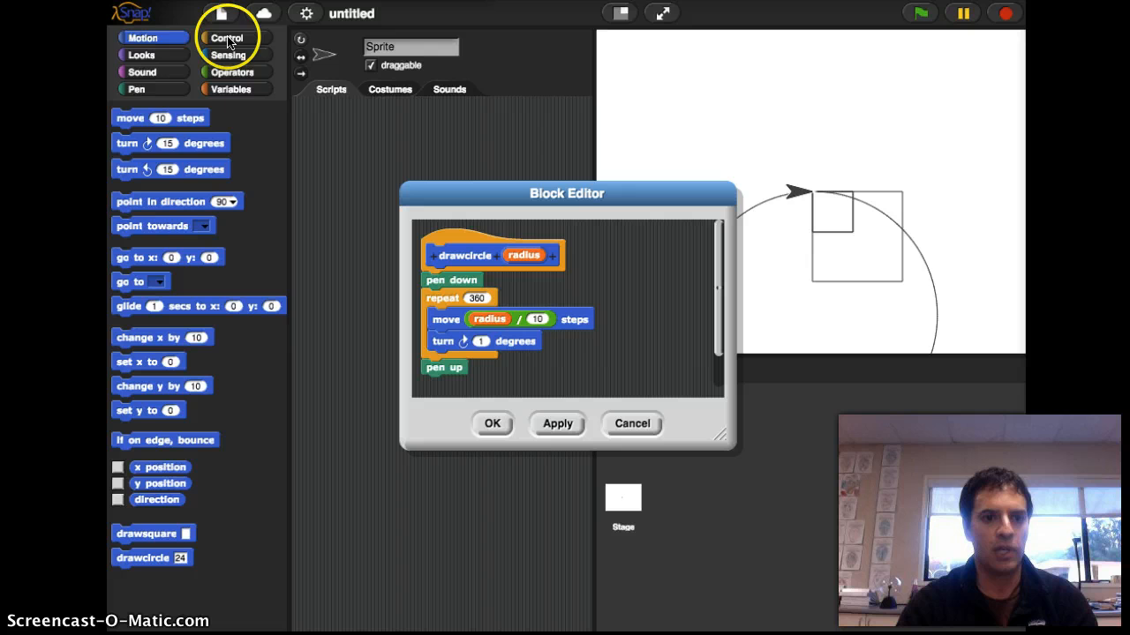
left_click(227, 37)
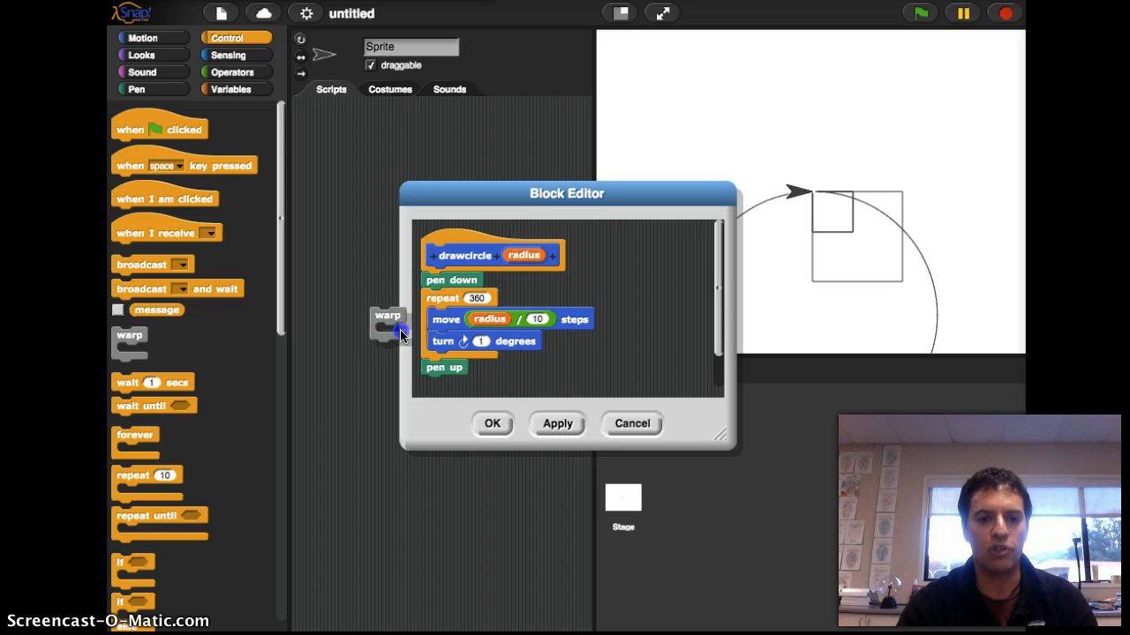
left_click_drag(388, 316, 428, 298)
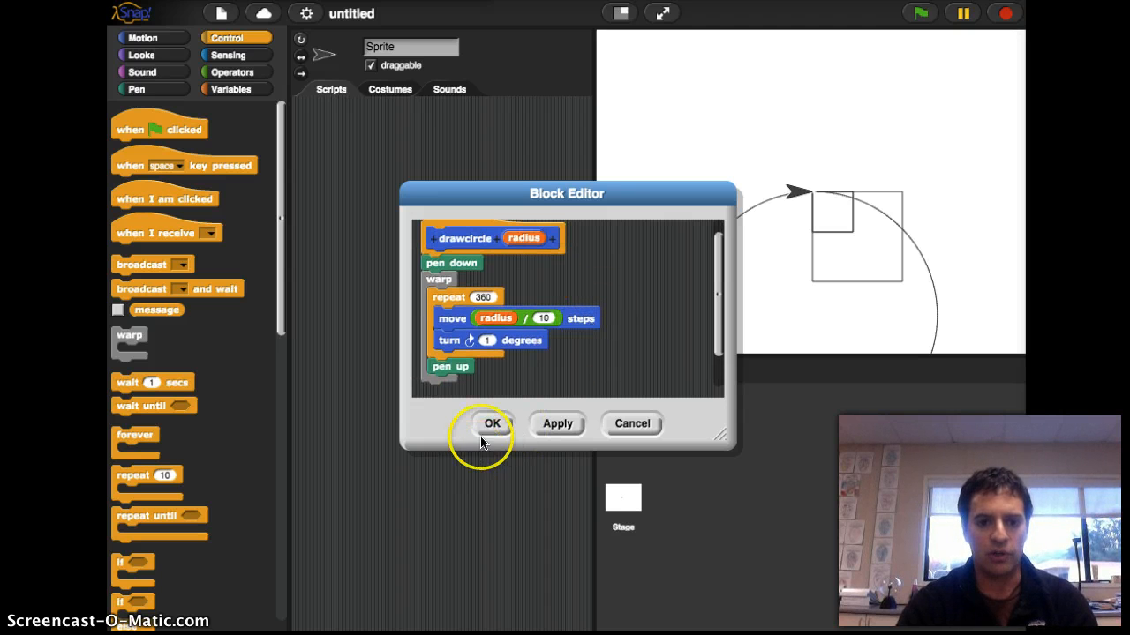
left_click(492, 424)
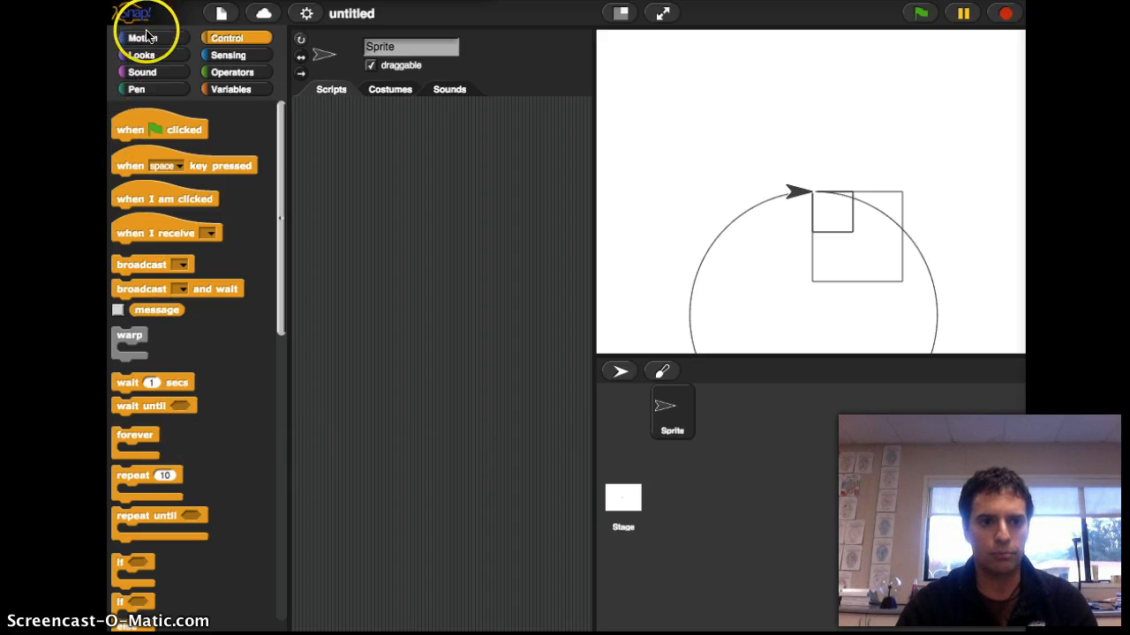
Return to the Motion palette where the drawcircle block is listed
left_click(142, 37)
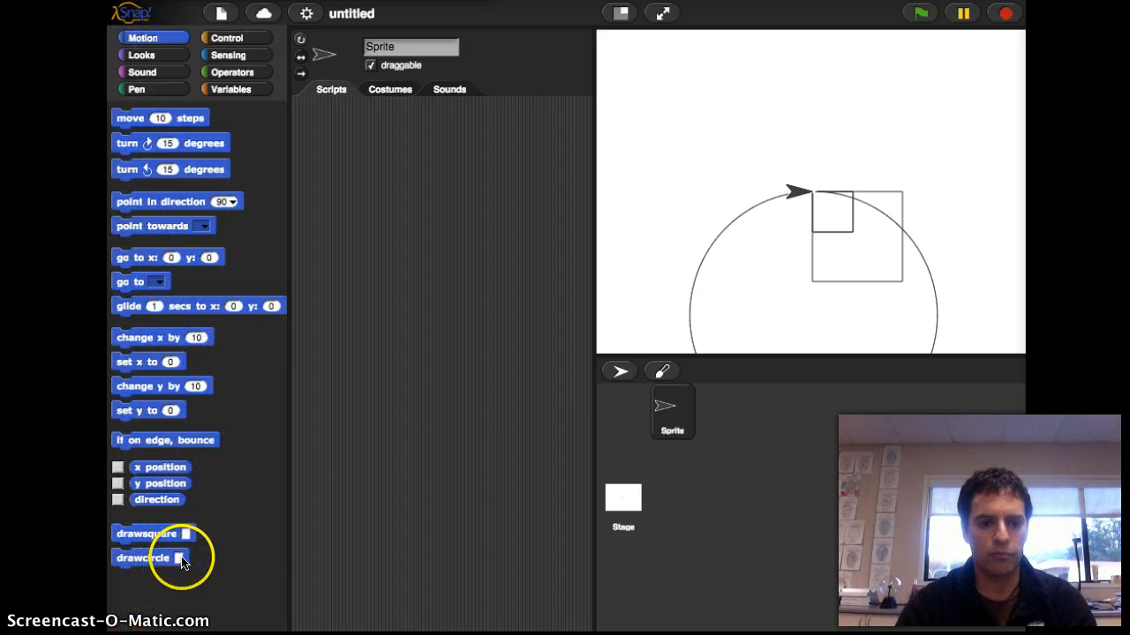